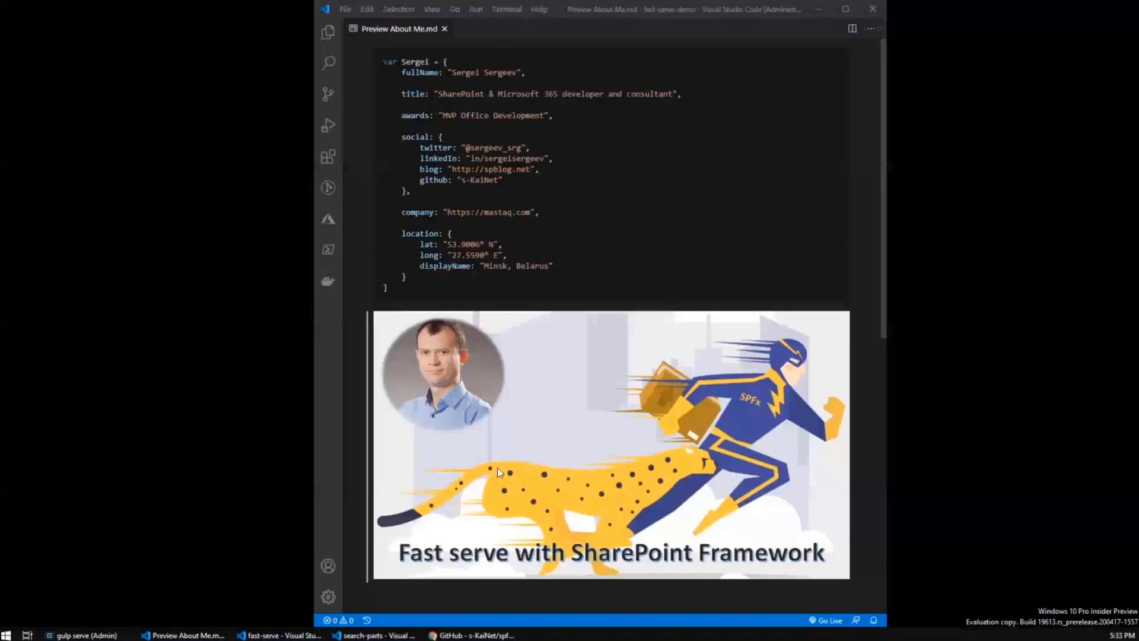
mouse_move(392, 398)
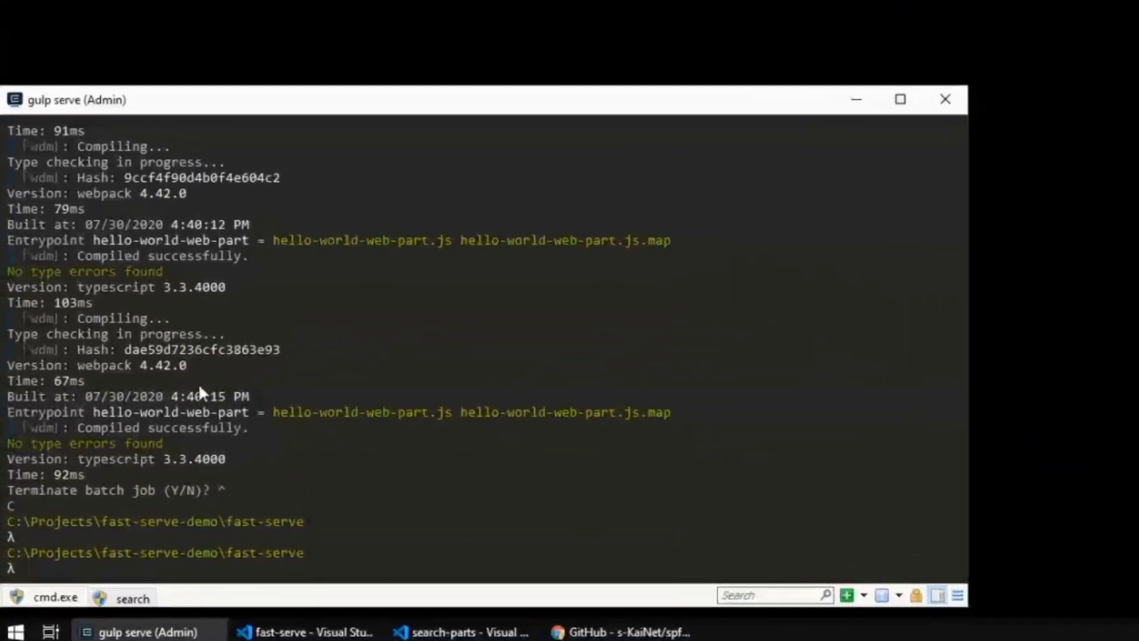
- Run gulp serve in Cmder and bring up HelloWorld.tsx beside the workbench
text(gulp serve)
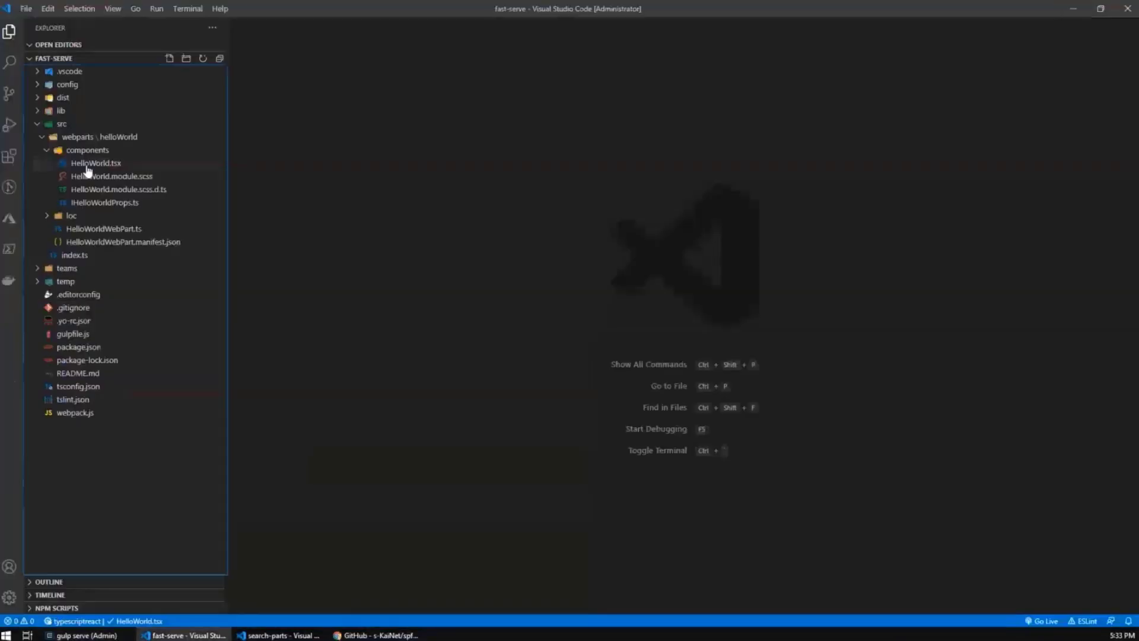
click(373, 635)
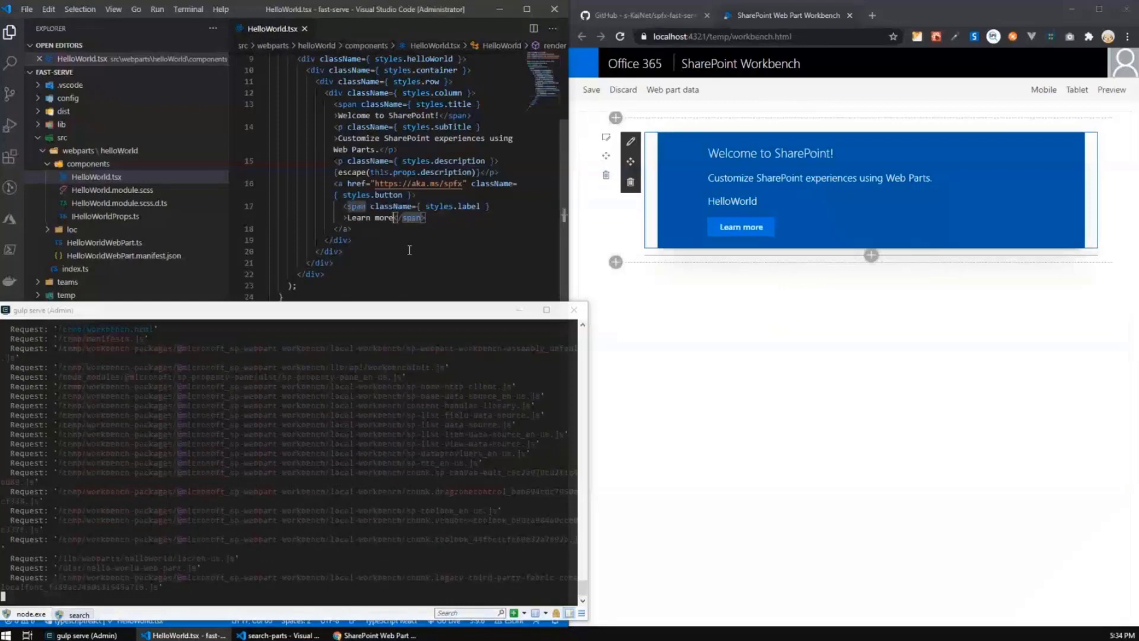
text(111)
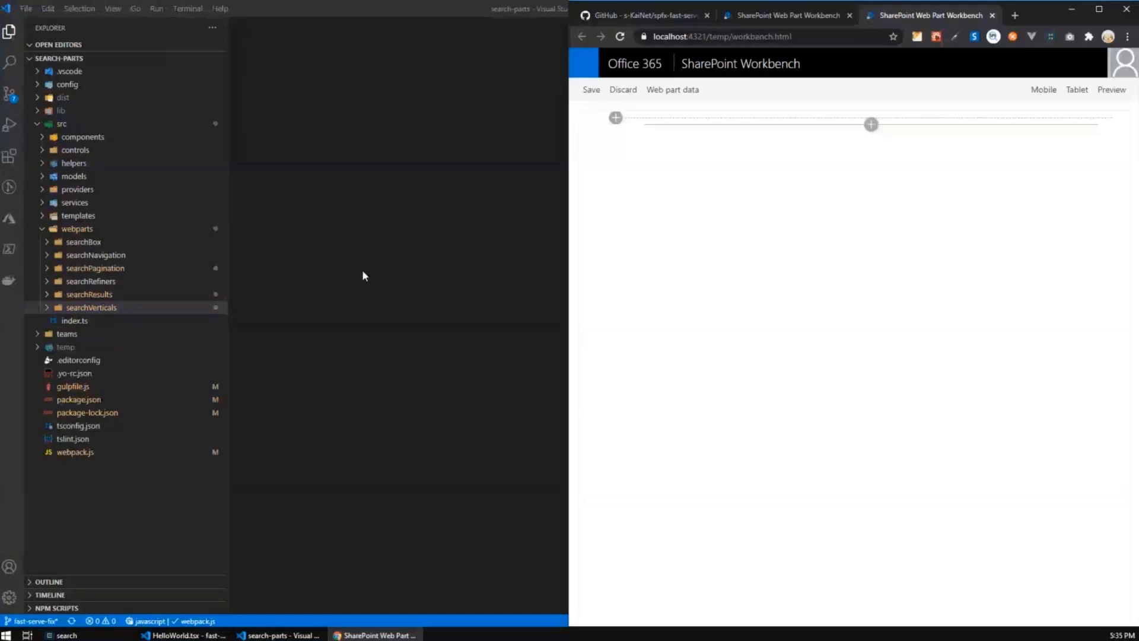
mouse_move(364, 274)
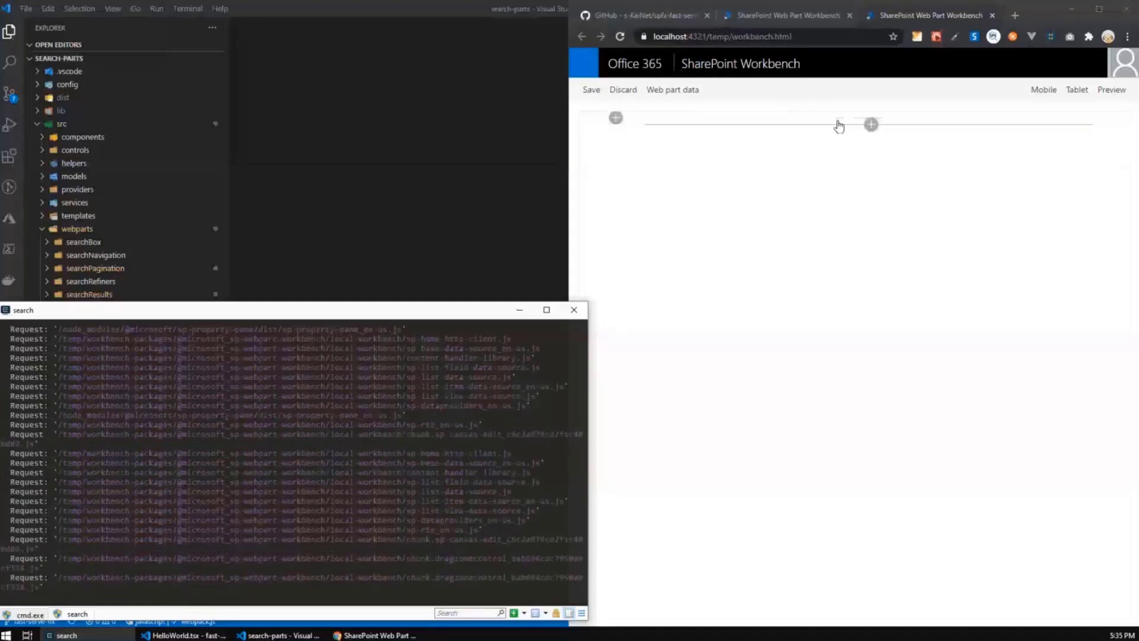
- Add the Search Verticals web part from the toolbox and expand the searchVerticals folder
click(871, 124)
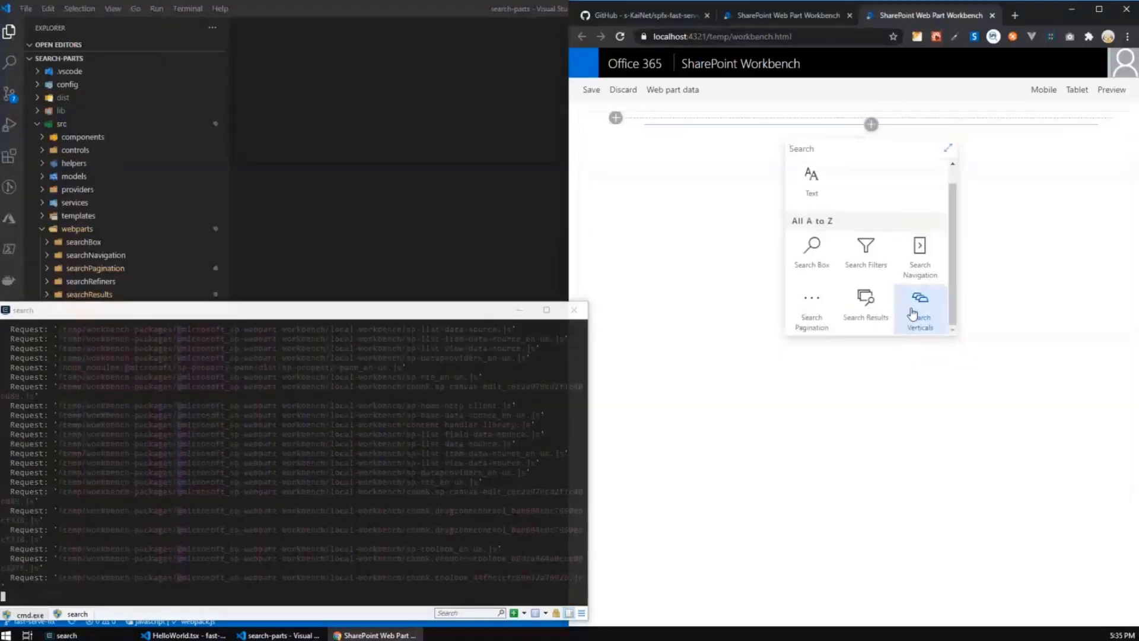
click(918, 305)
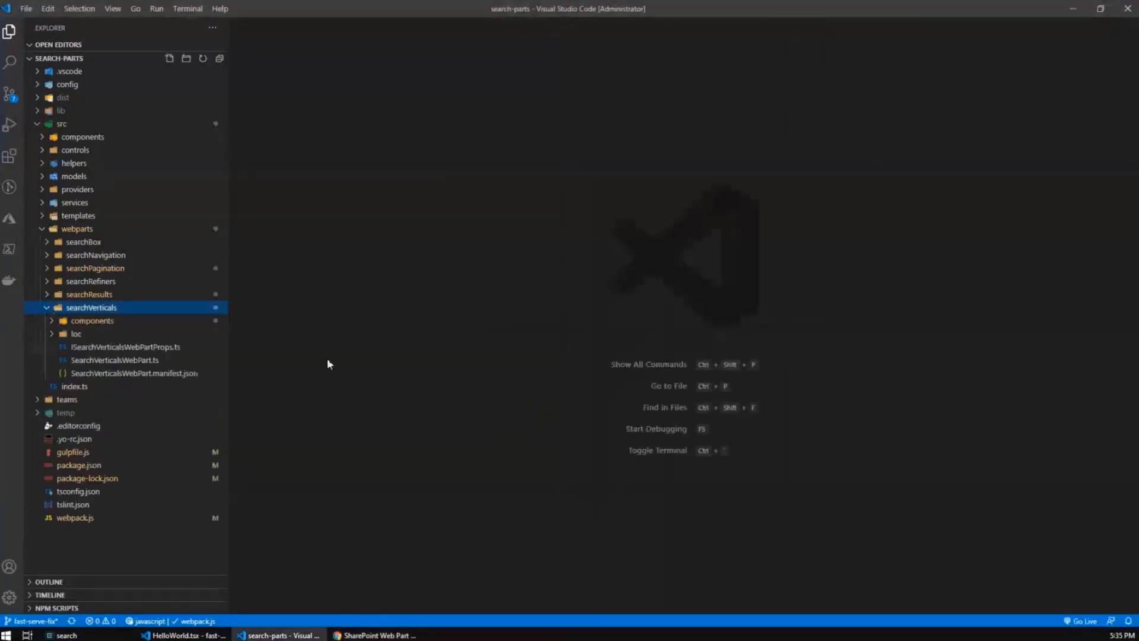
click(375, 634)
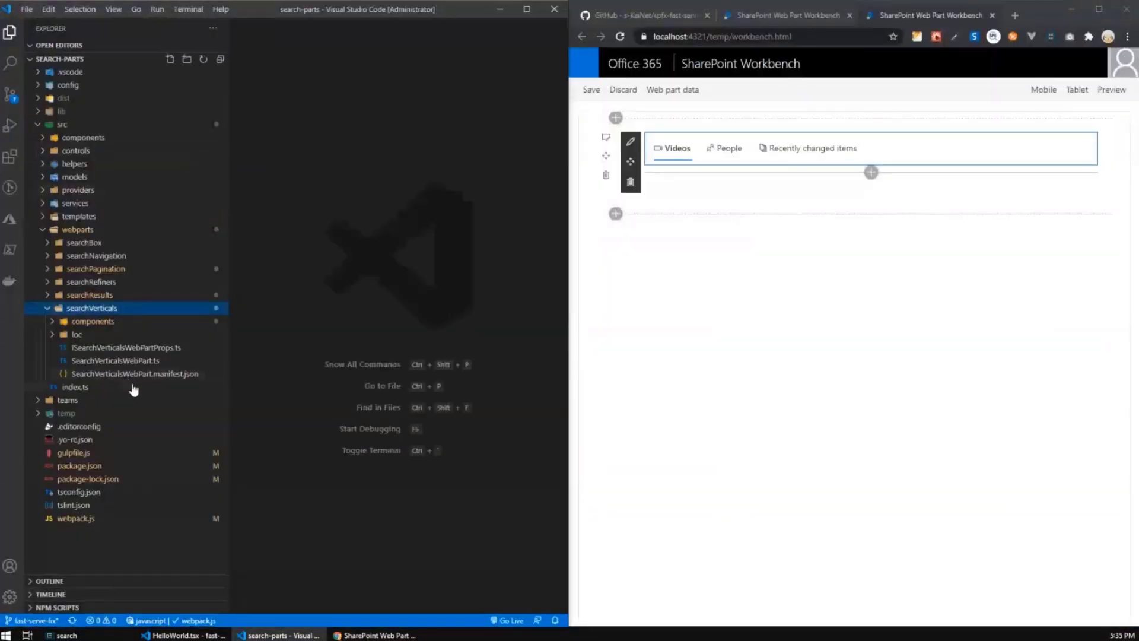
- Edit SearchVerticalsContainer.tsx so the icon check compares against "1111" and let gulp serve rebuild
click(92, 322)
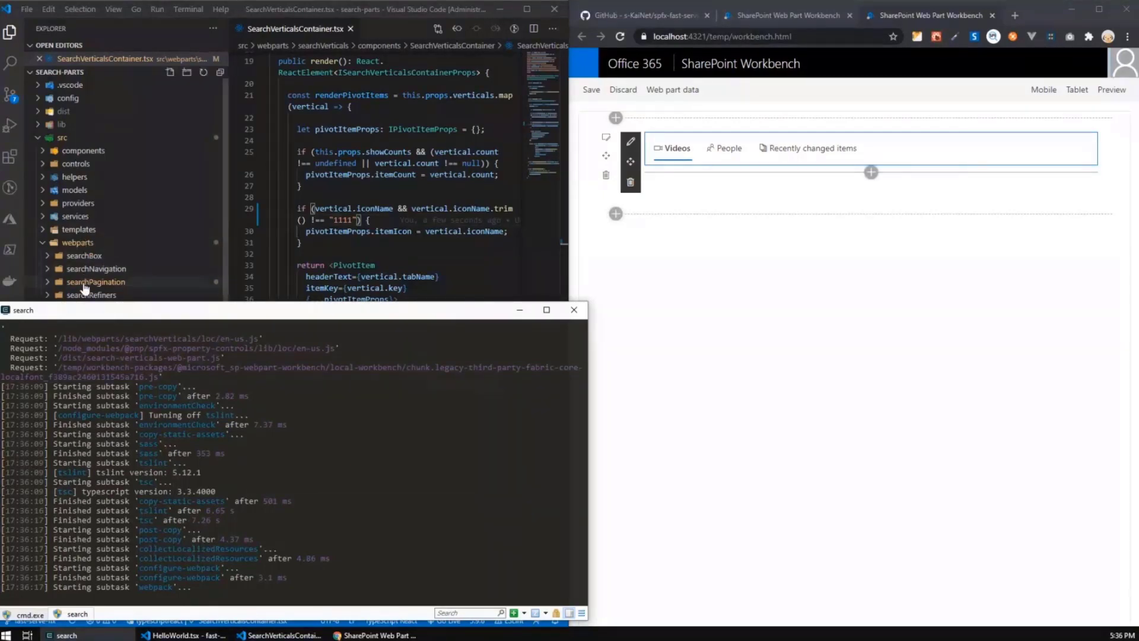
mouse_move(99, 192)
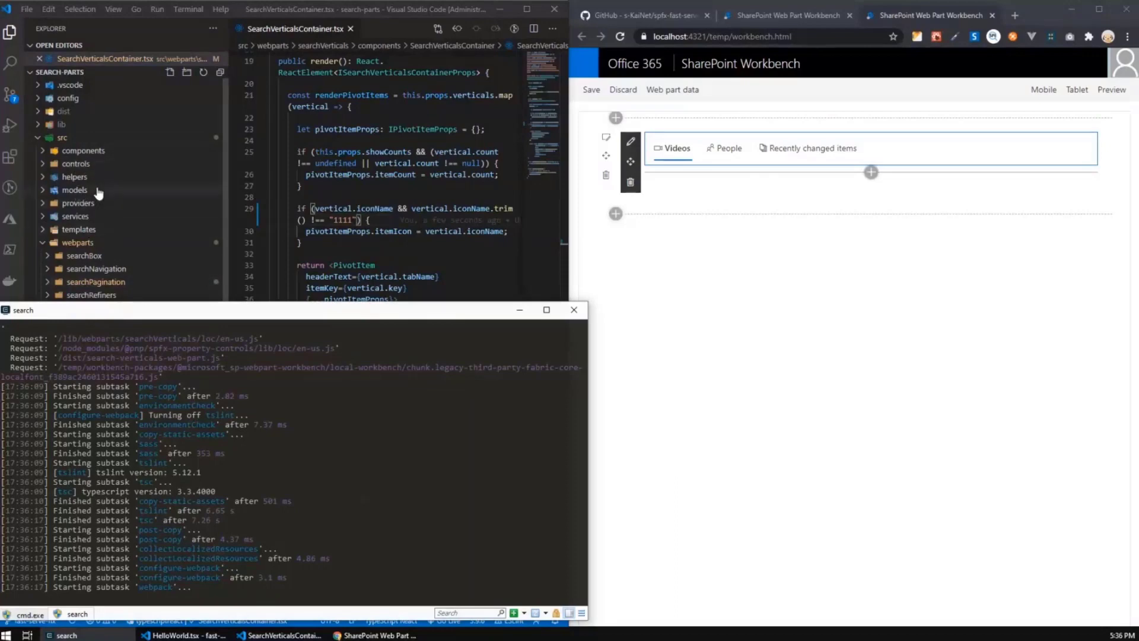
scroll(down, 3)
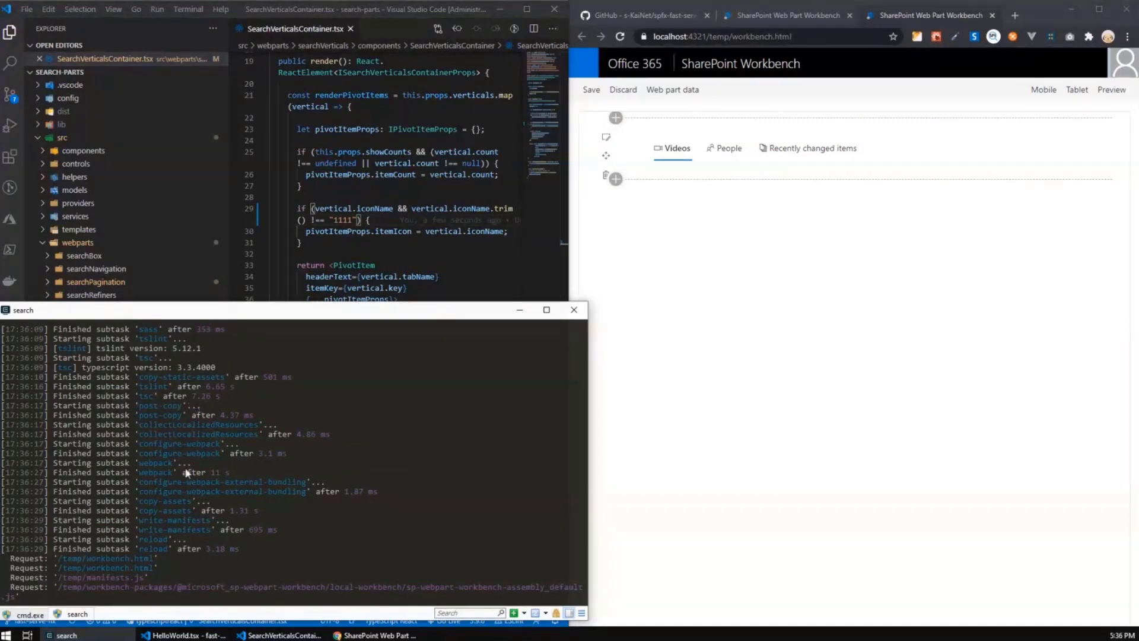
mouse_move(213, 479)
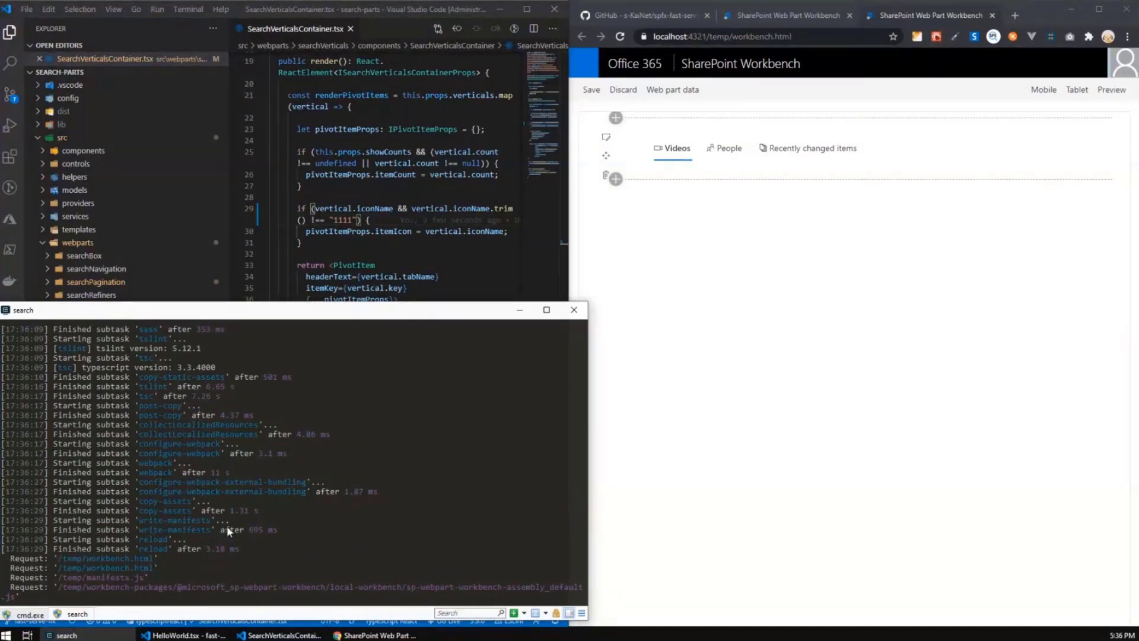
mouse_move(211, 425)
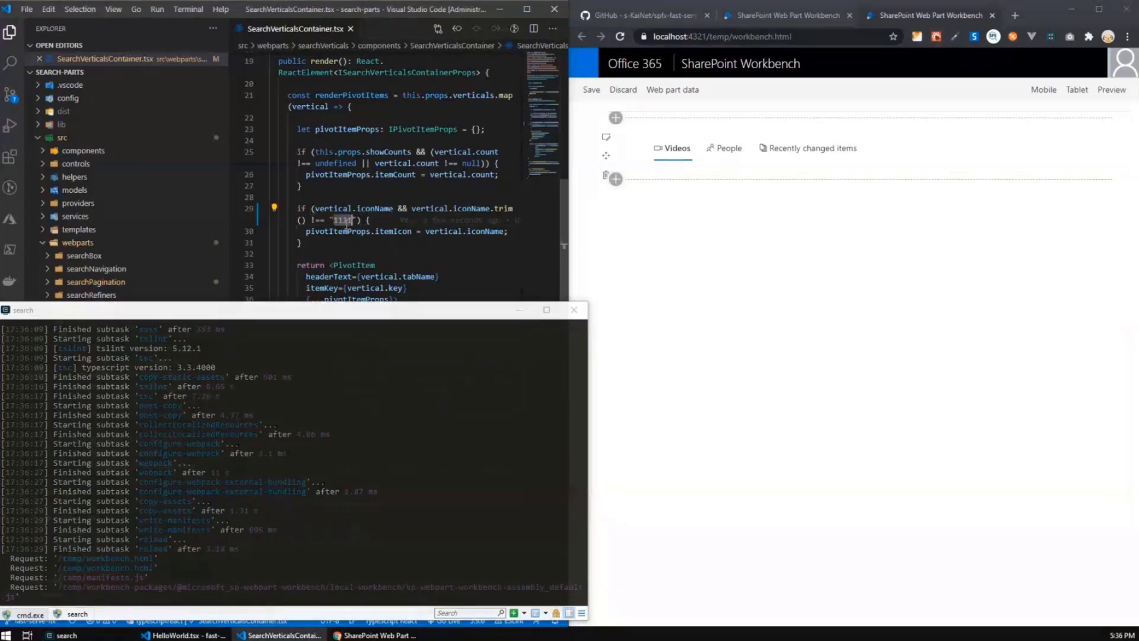
- Change the compared icon string on line 29 to "5555"
text(5555)
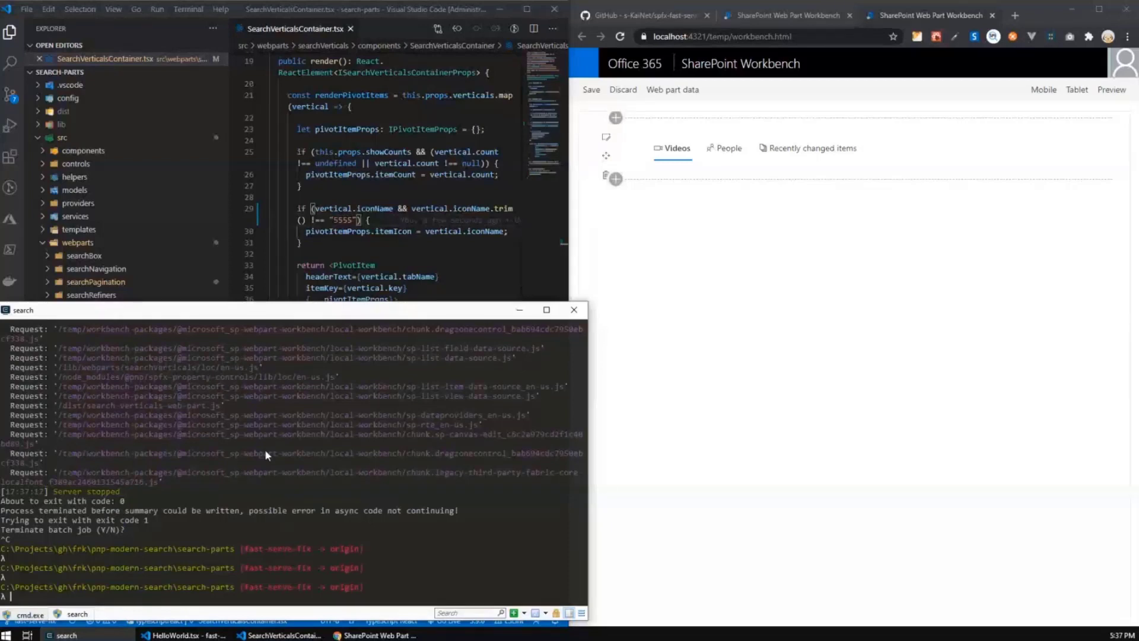
- Start npm run serve in the search console so webpack compiles successfully
text(npm)
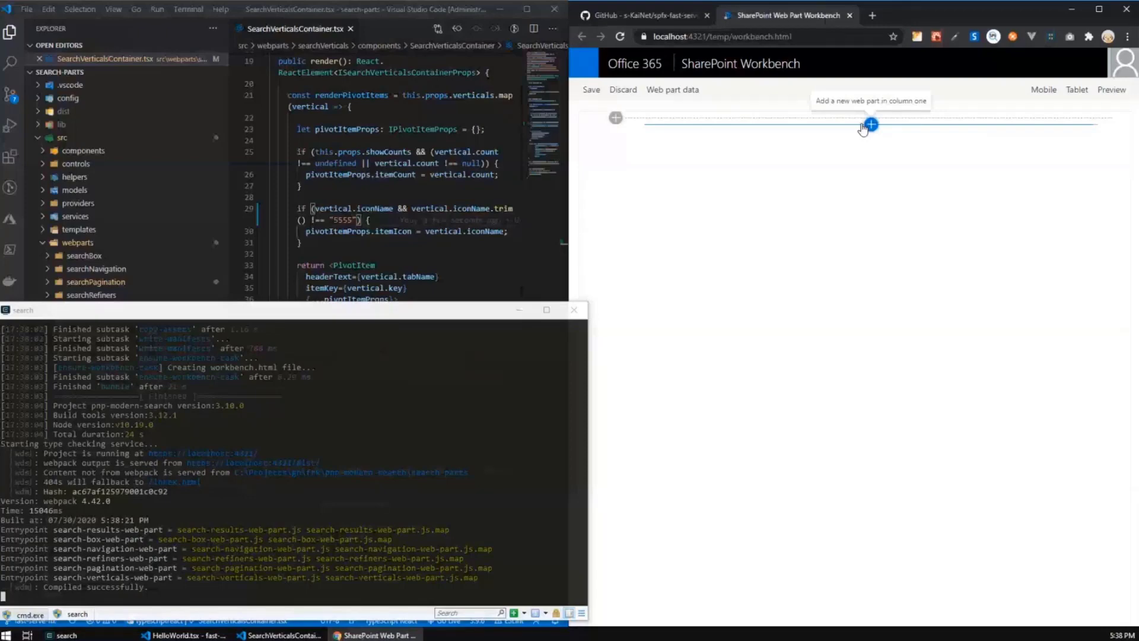
- Add the Search Verticals web part back onto the workbench page
click(870, 124)
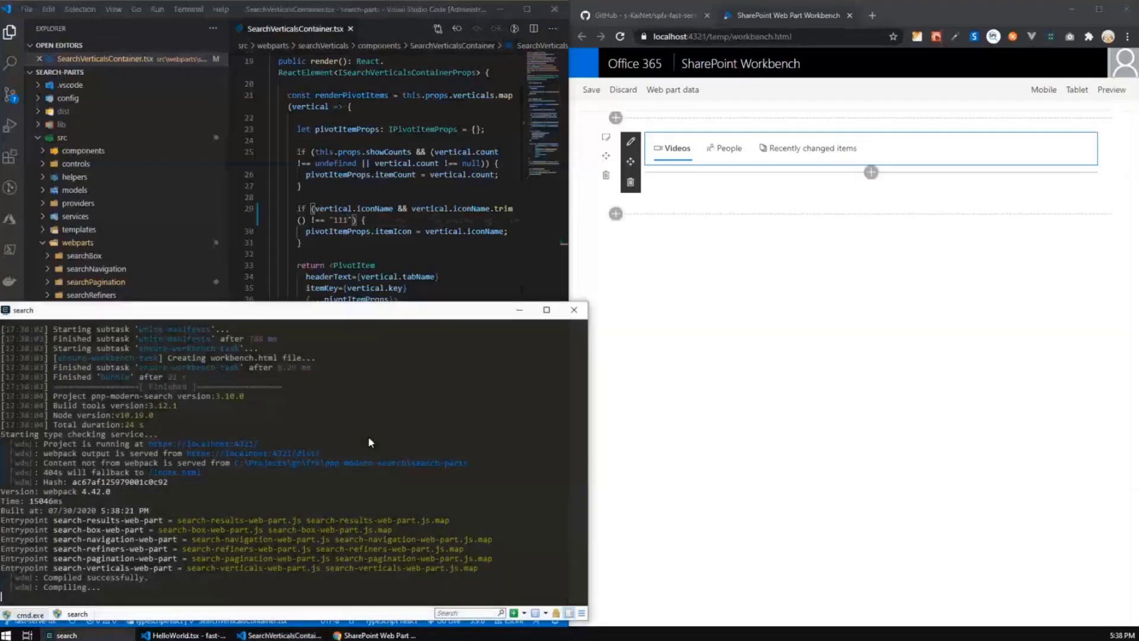
mouse_move(129, 524)
text(vwv)
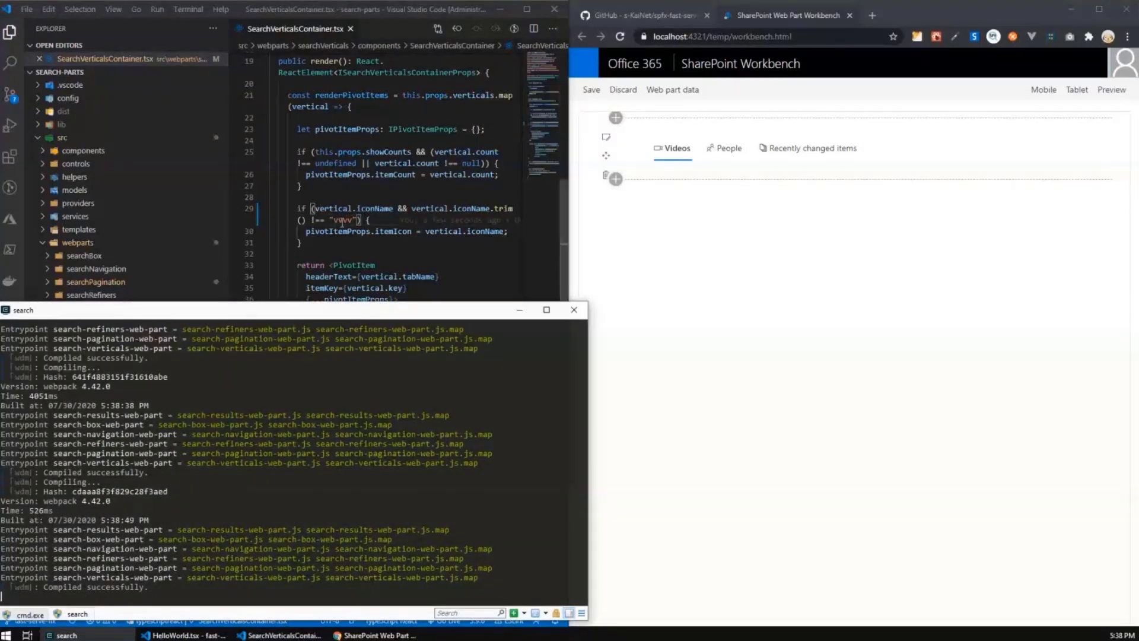
- Replace the compared string on line 29 with new values (88888, then "0000") and watch the ~500 ms recompile
double_click(344, 221)
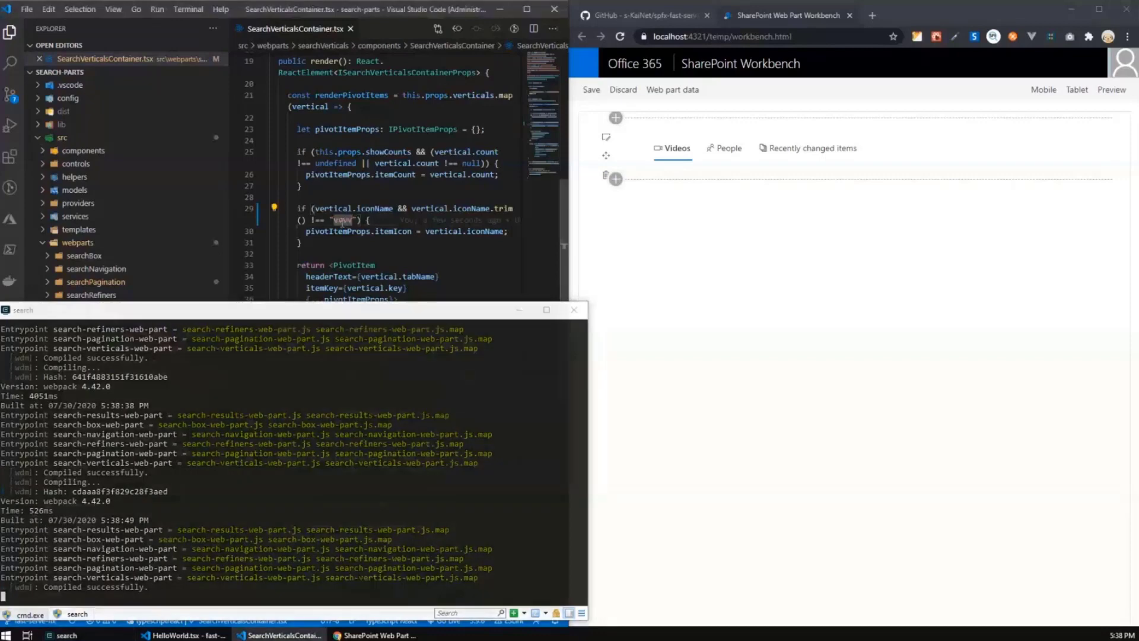
text(88888)
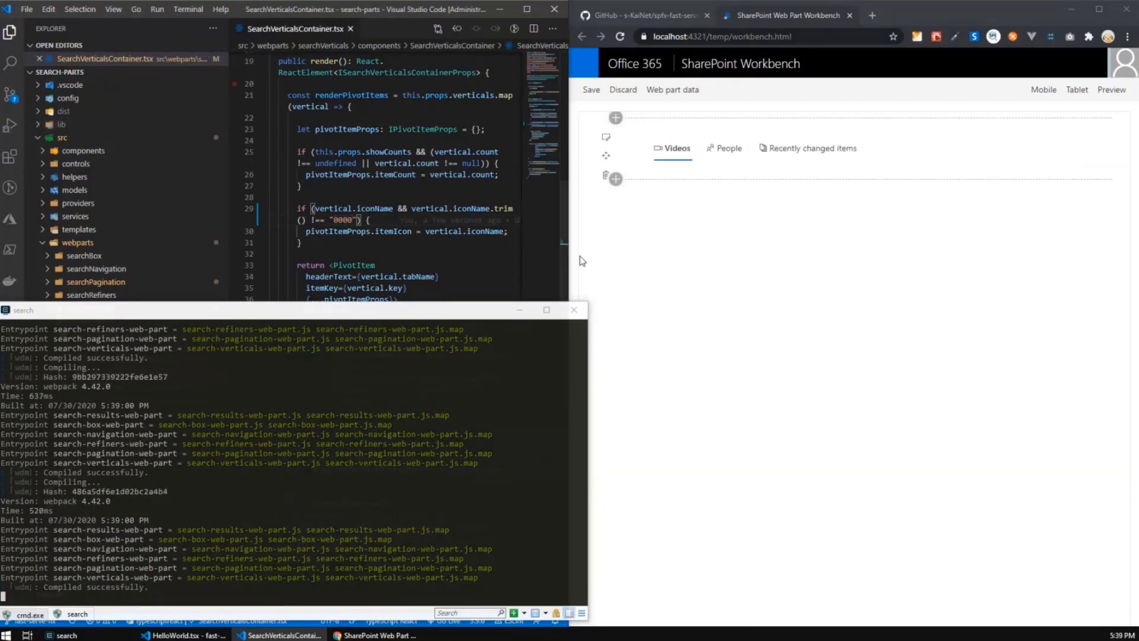
mouse_move(709, 454)
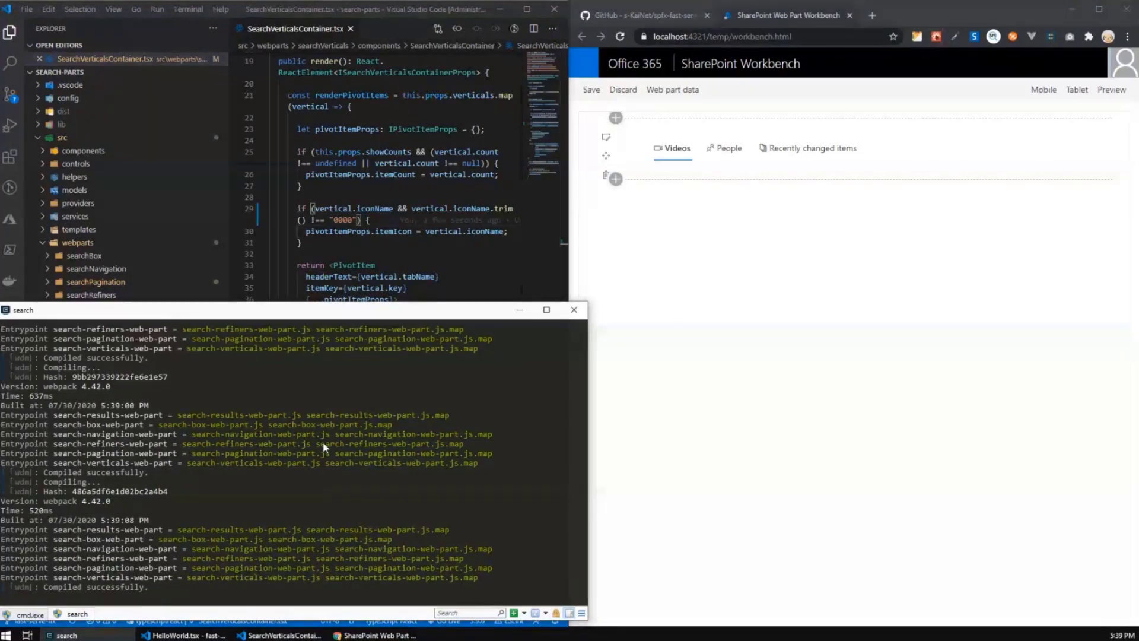
- Stop the fast-serve task and run 'npm install spfx-fast-serve -g' in the Hello World console
key(ctrl+c)
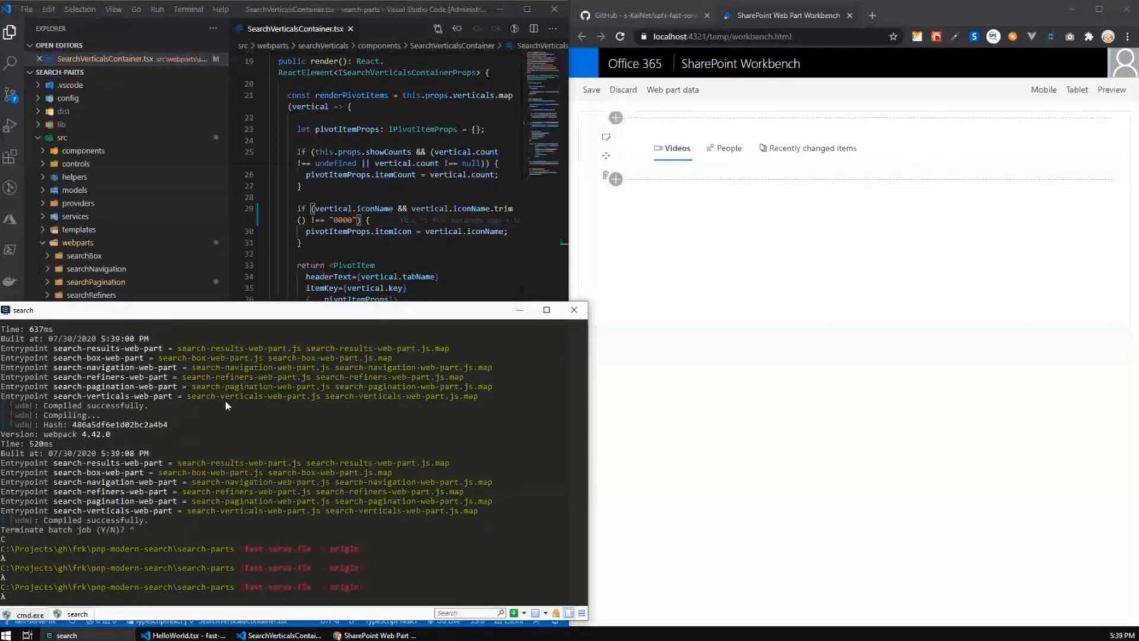
click(30, 614)
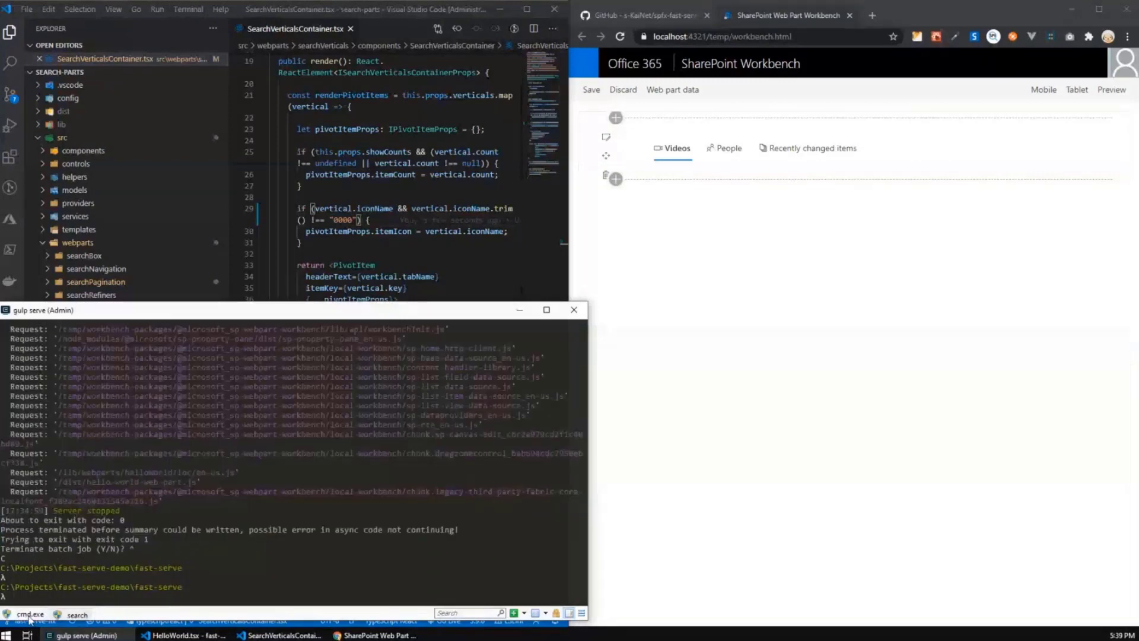
text(spfx-fast-ser)
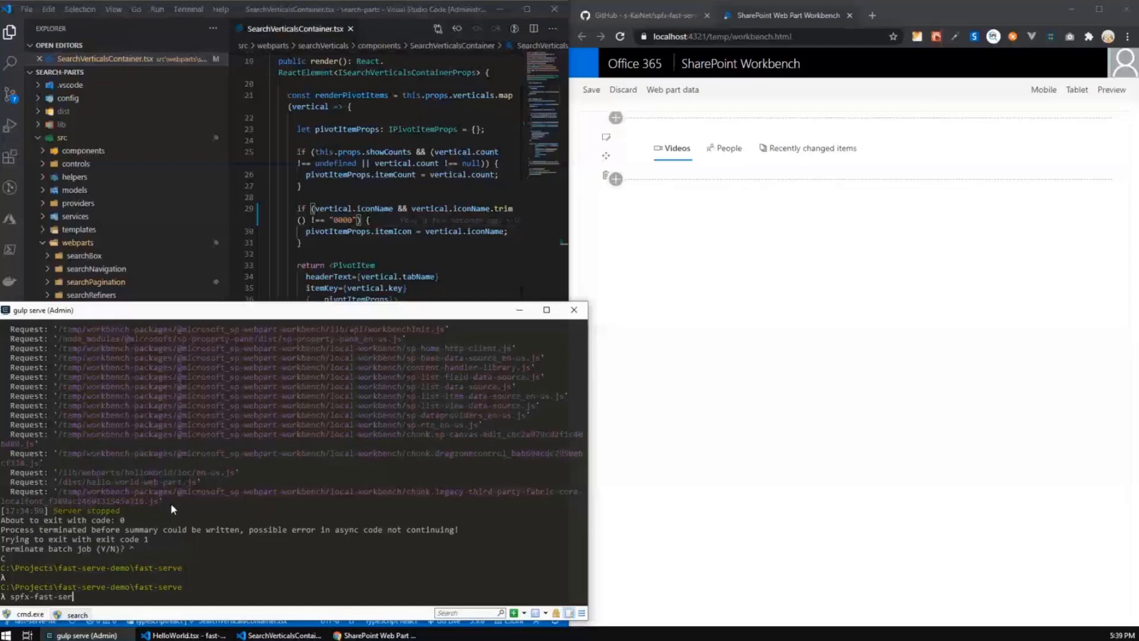
text(npm install spfx-fast-serve)
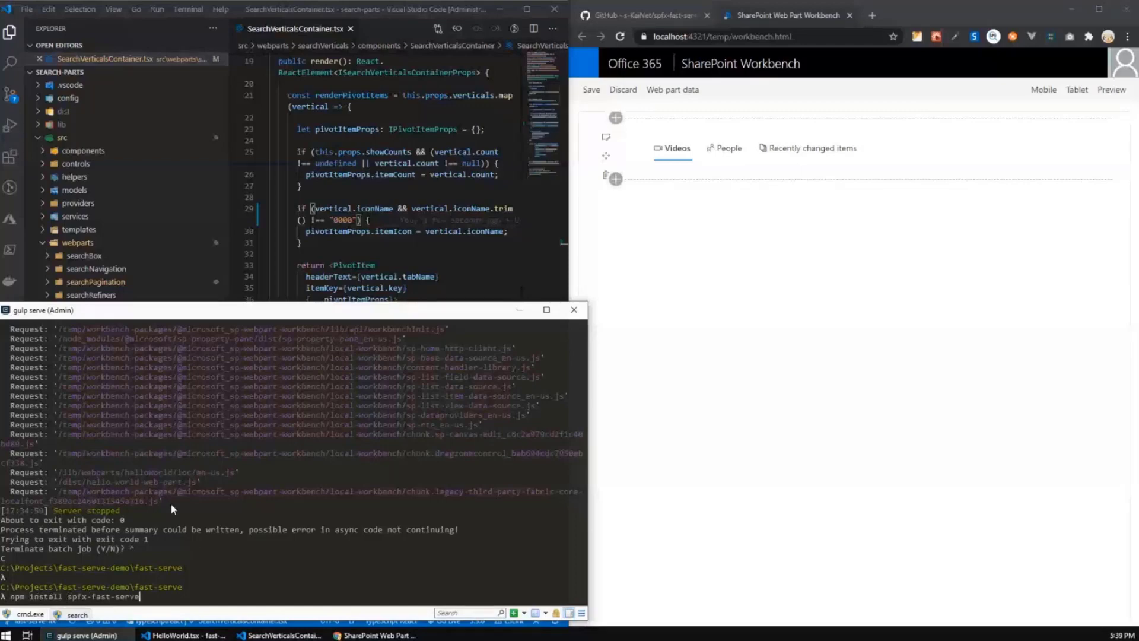
text(-g)
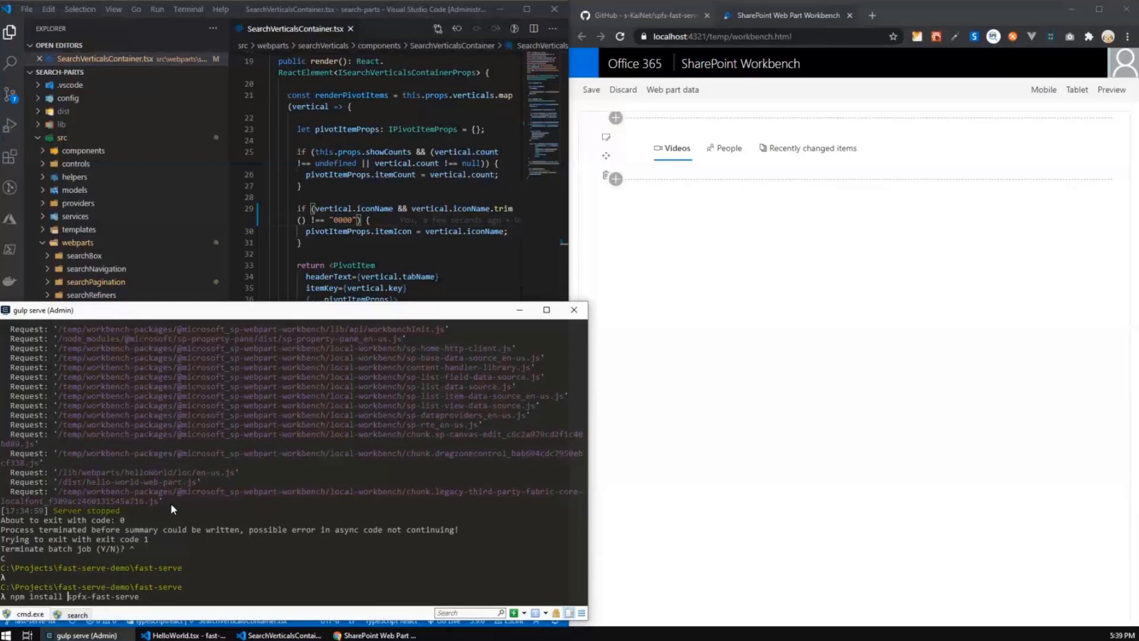
- Run spfx-fast-serve to generate webpack.js and update package.json, then start npm run serve
text(spfx-fast-serve)
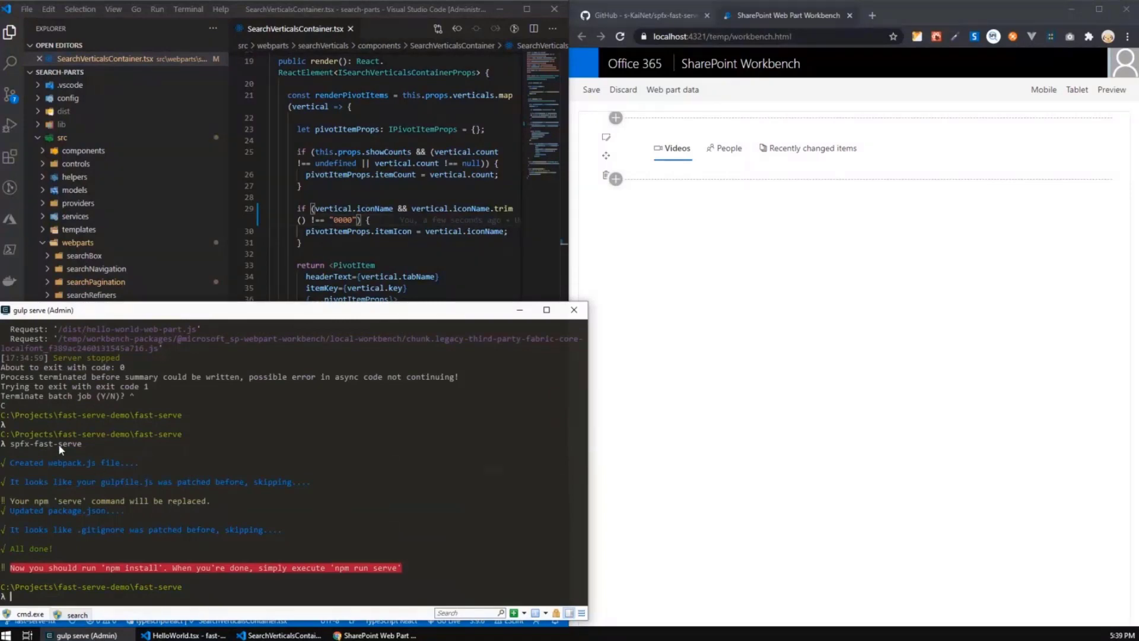
mouse_move(114, 474)
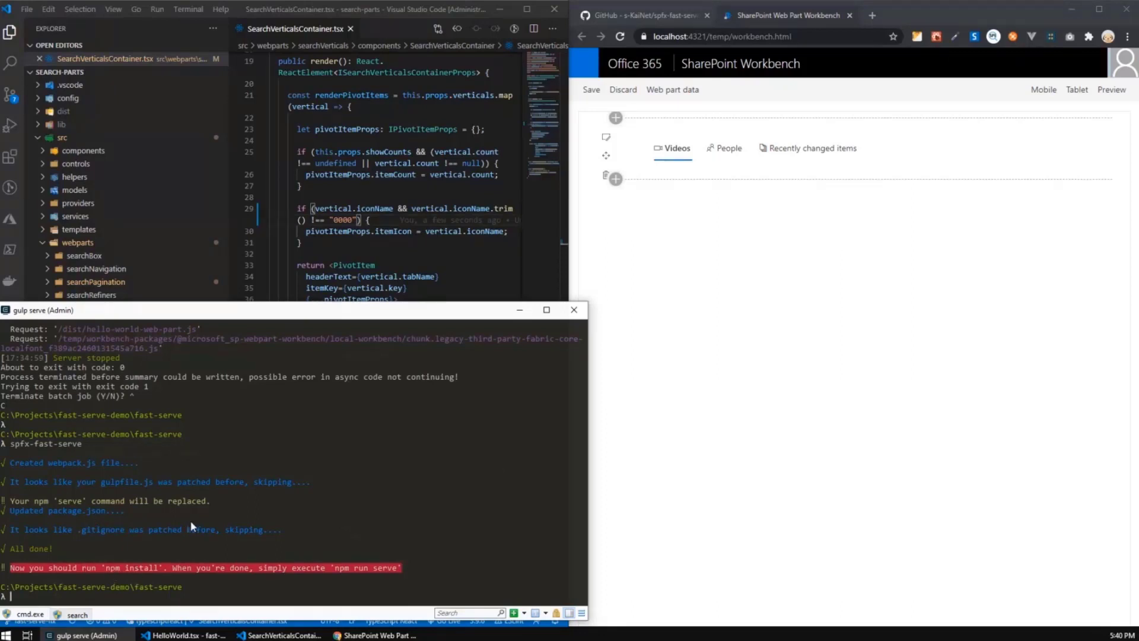
text(npm run)
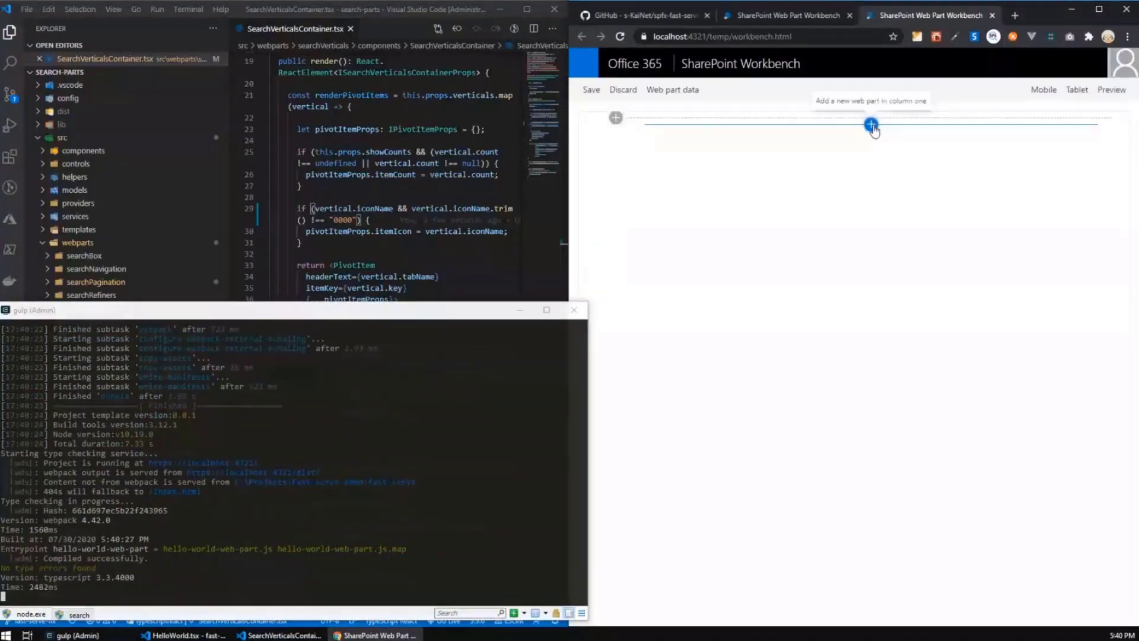
- Add the web part and edit the Learn more label (111, 88888) in HelloWorld.tsx, saving each change
click(871, 123)
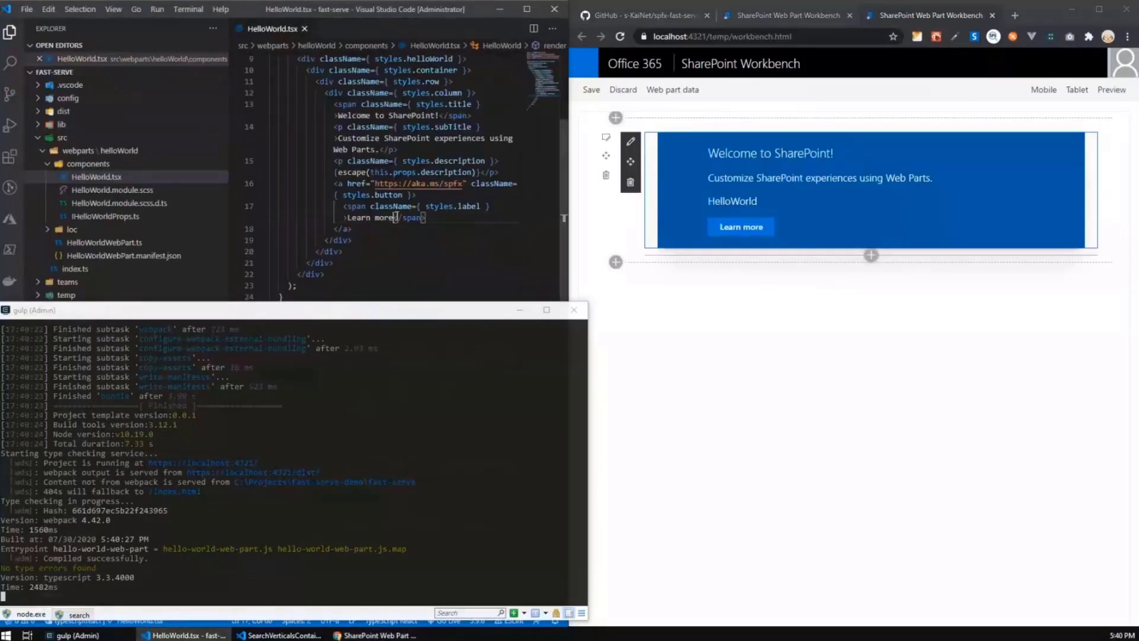
text(111)
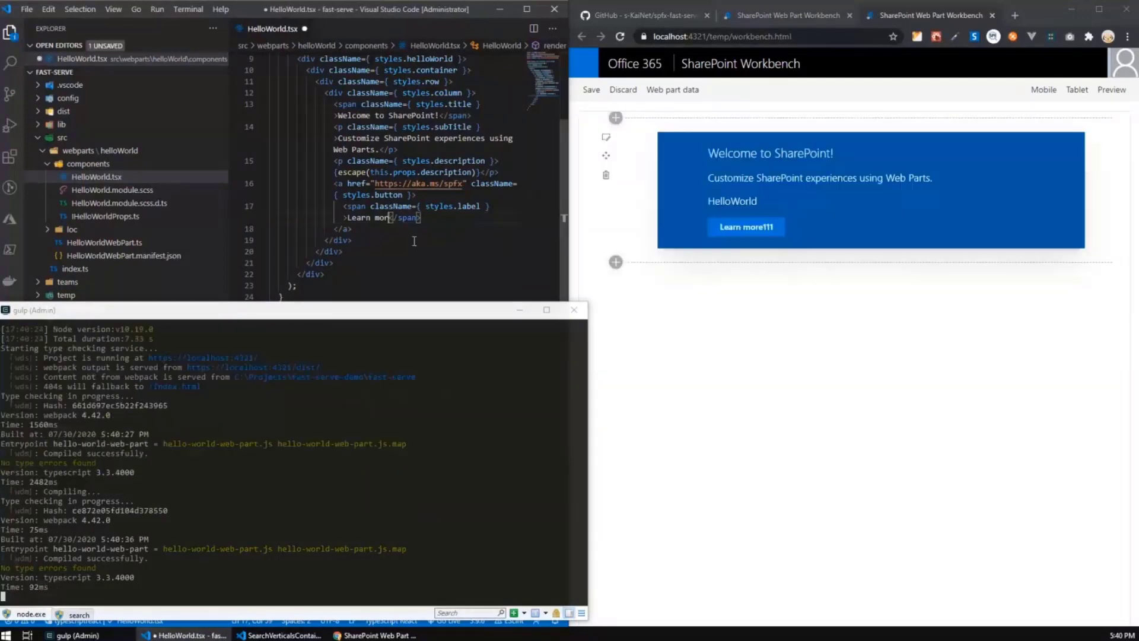
text(88888)
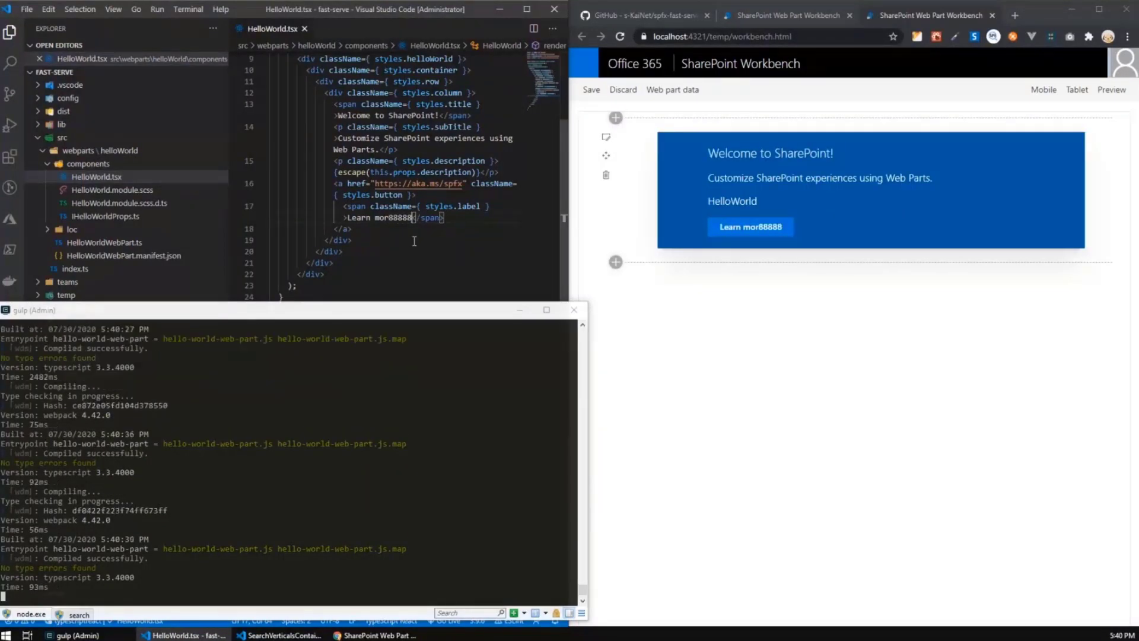
key(Backspace)
text(7777)
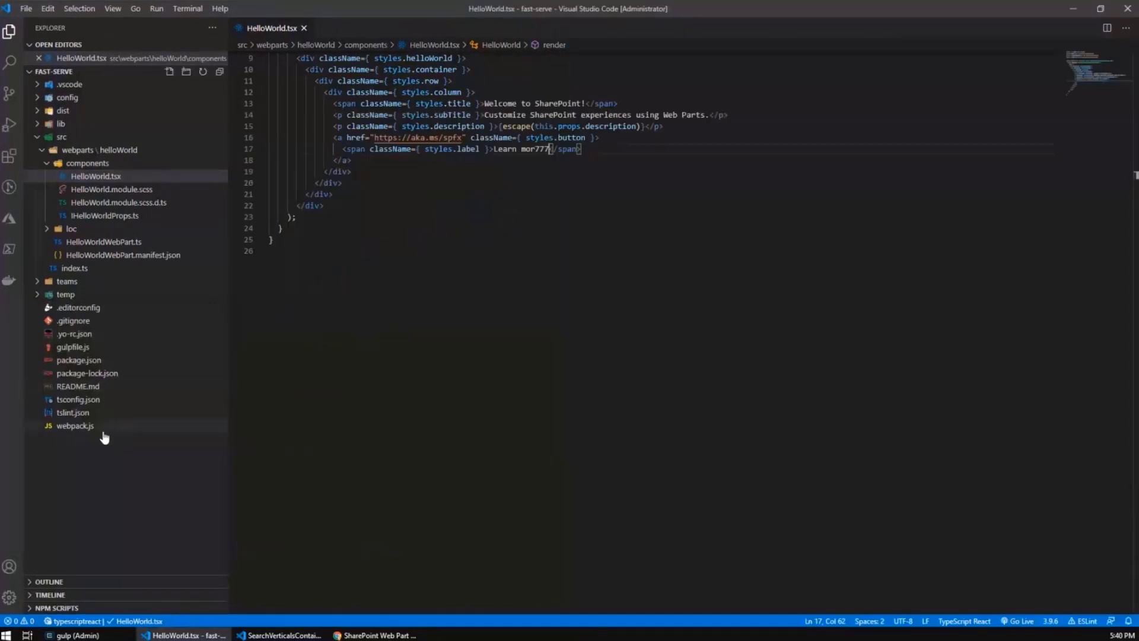
- Scroll through the generated webpack.js build configuration, then bring up package.json
double_click(73, 424)
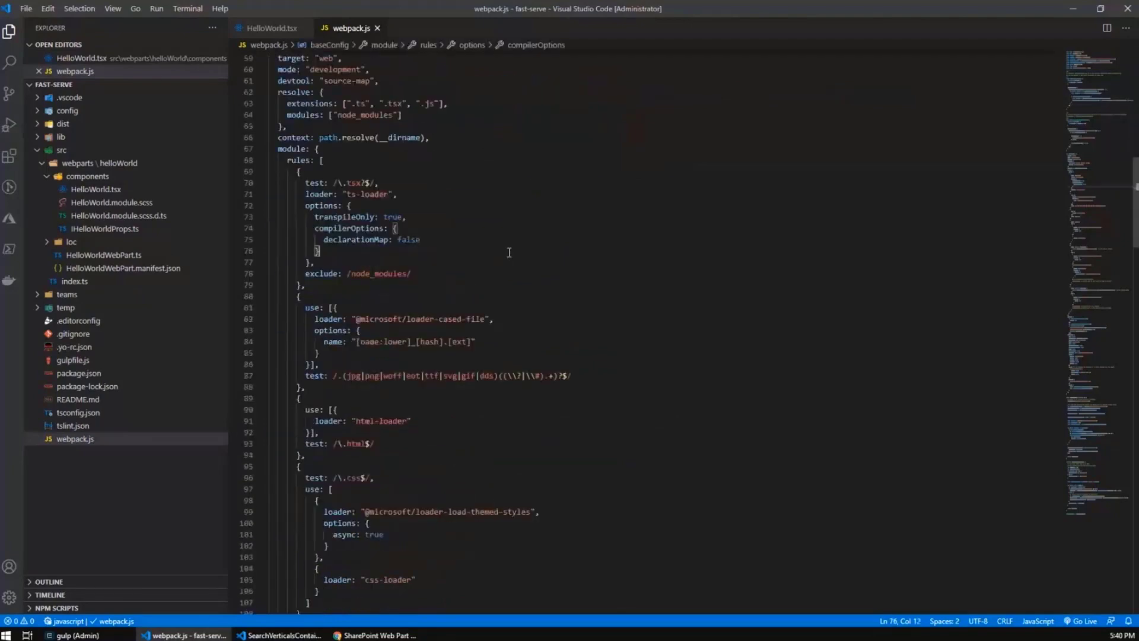
scroll(down, 3)
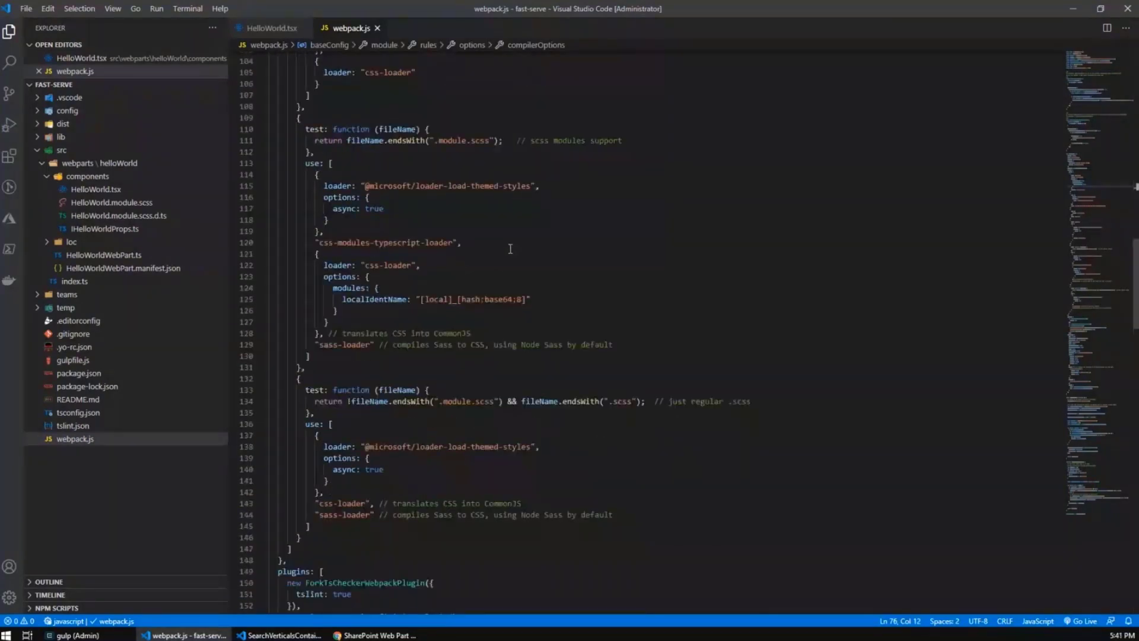
scroll(down, 3)
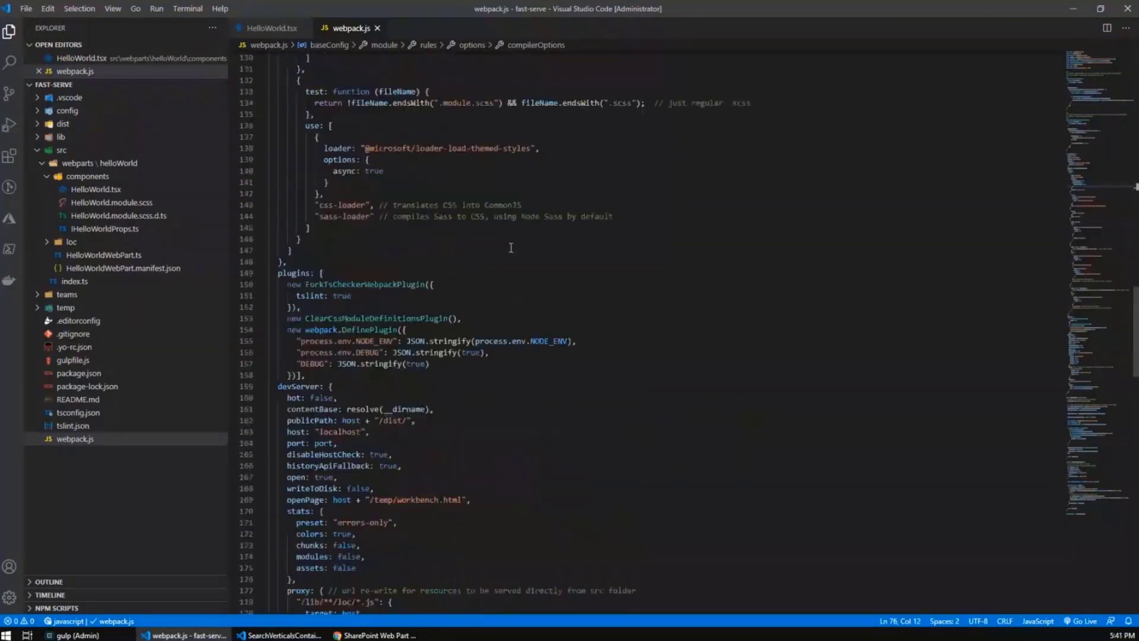
scroll(down, 3)
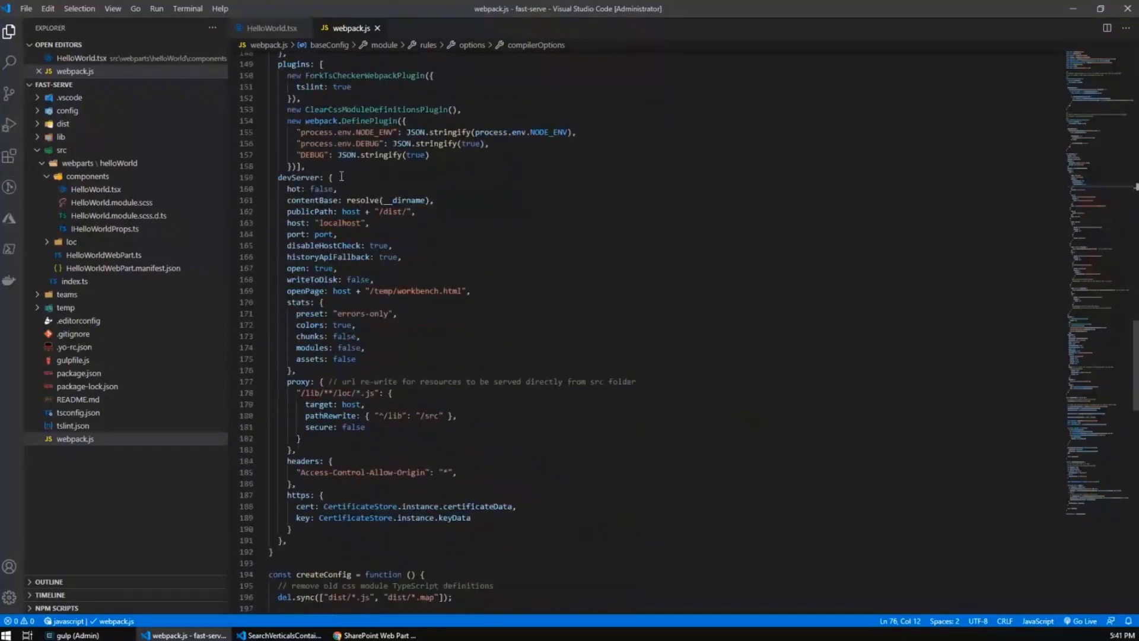
scroll(down, 3)
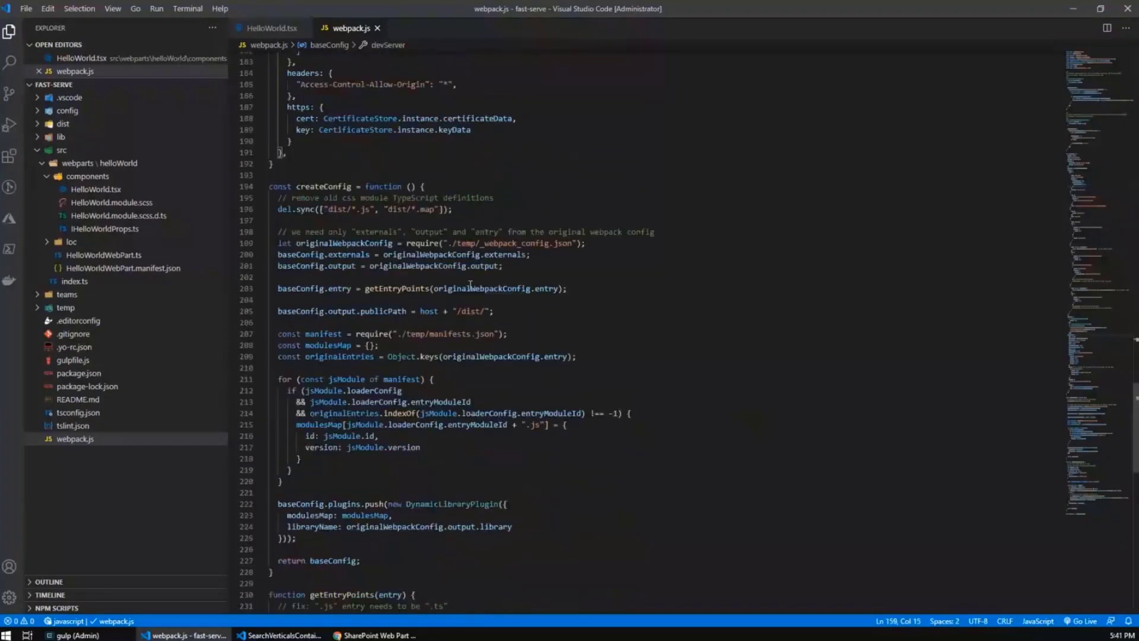
scroll(down, 3)
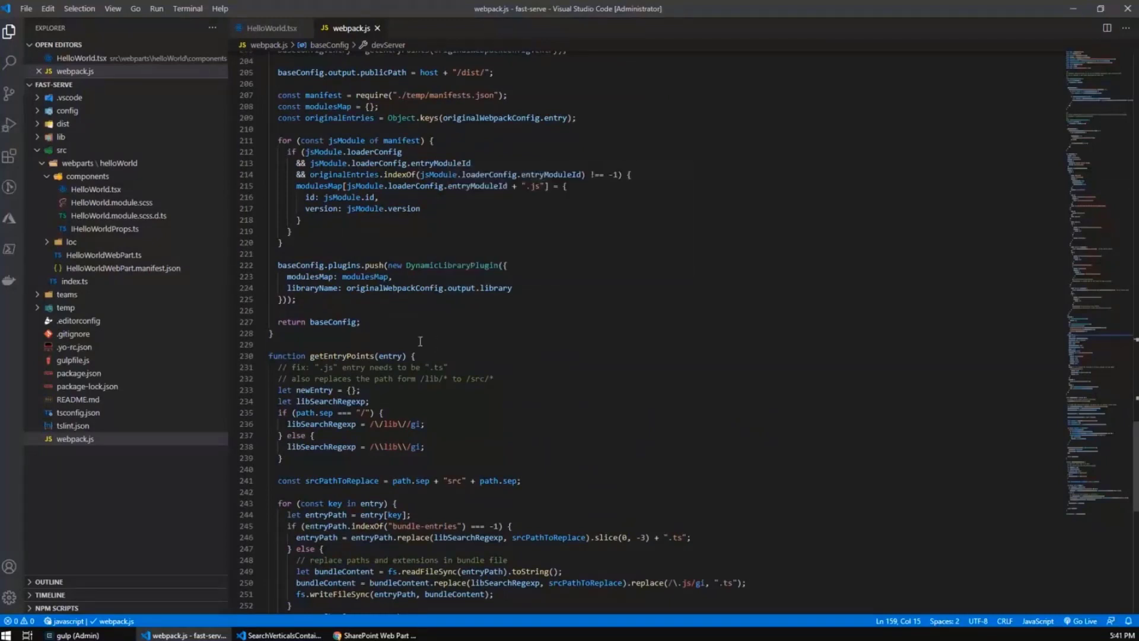
click(78, 373)
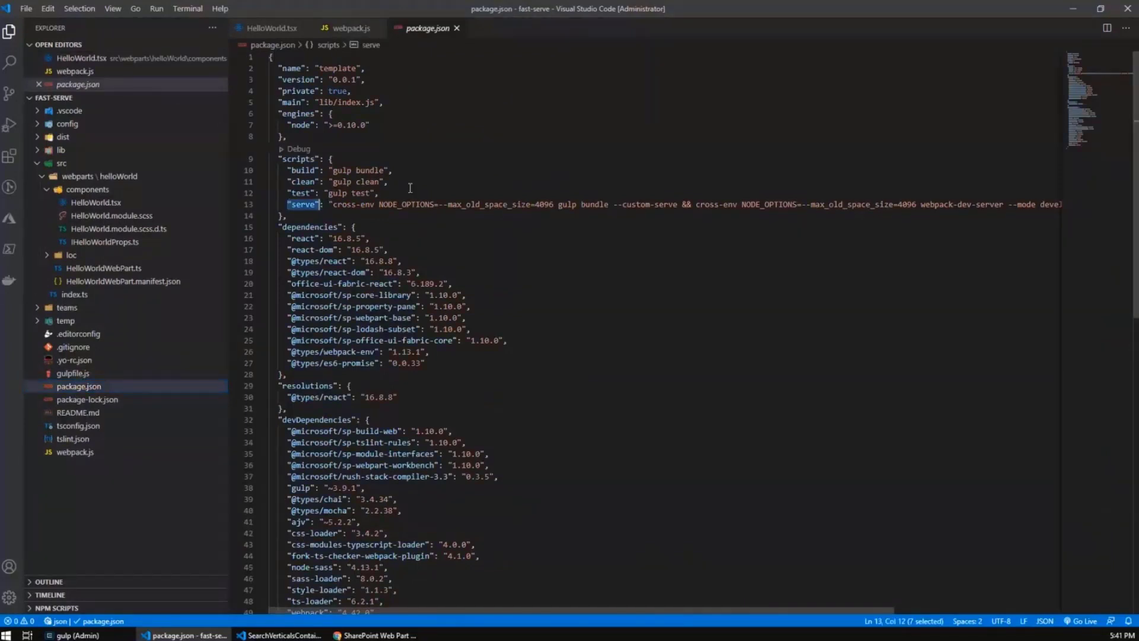
mouse_move(600, 194)
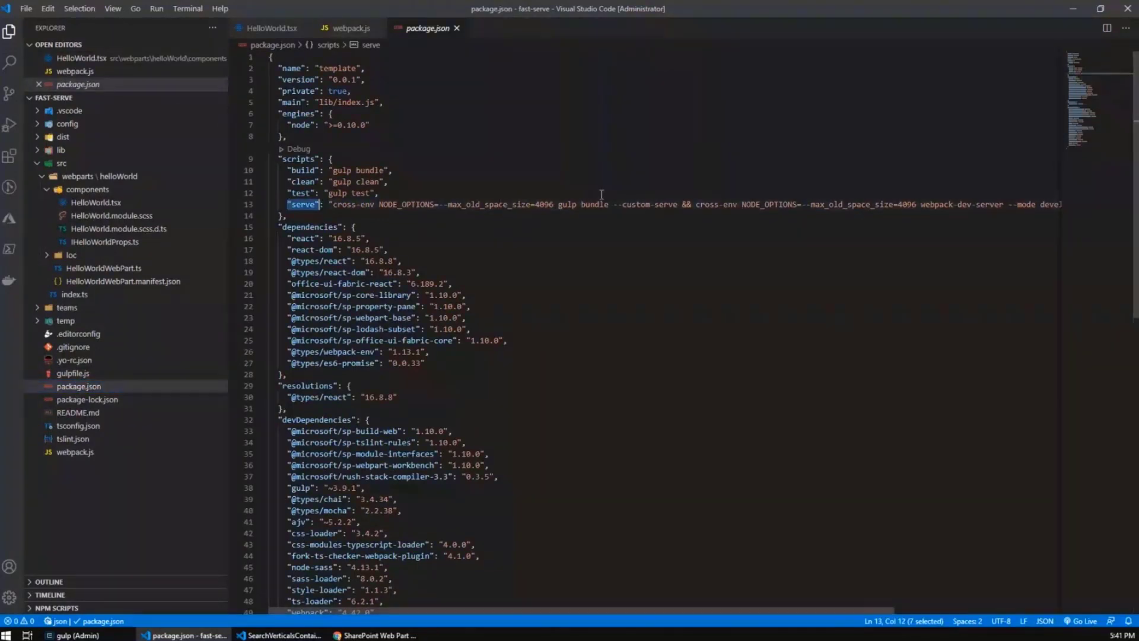
- Highlight the 'serve' script key in package.json
double_click(582, 204)
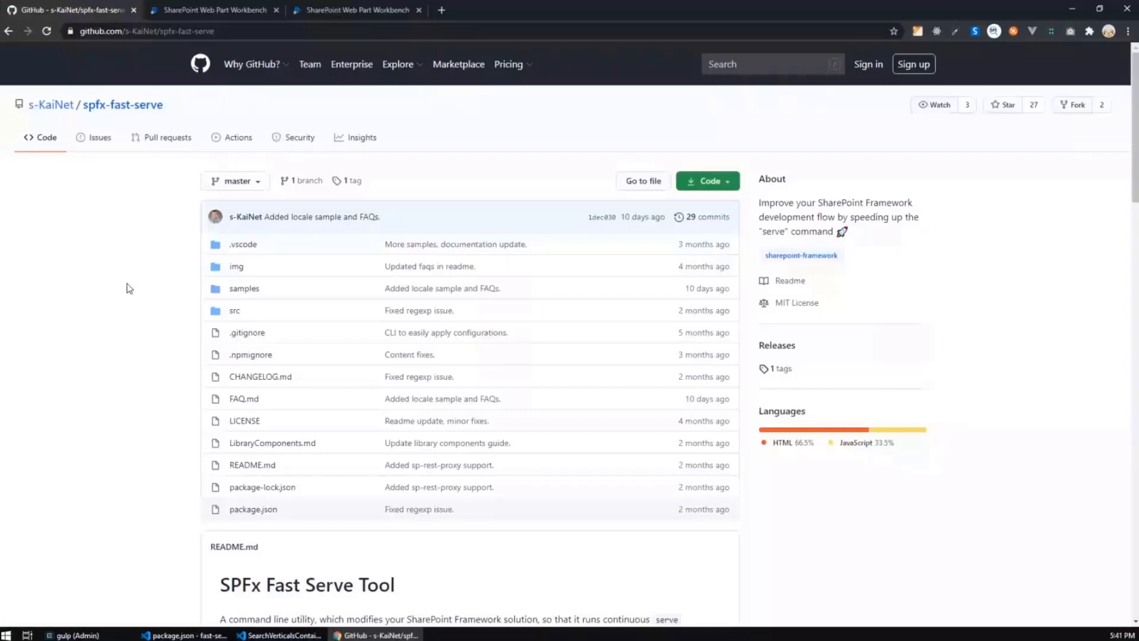
- Scroll the README to 'How it works' and highlight the asynchronous type checking and linting bullet
scroll(down, 3)
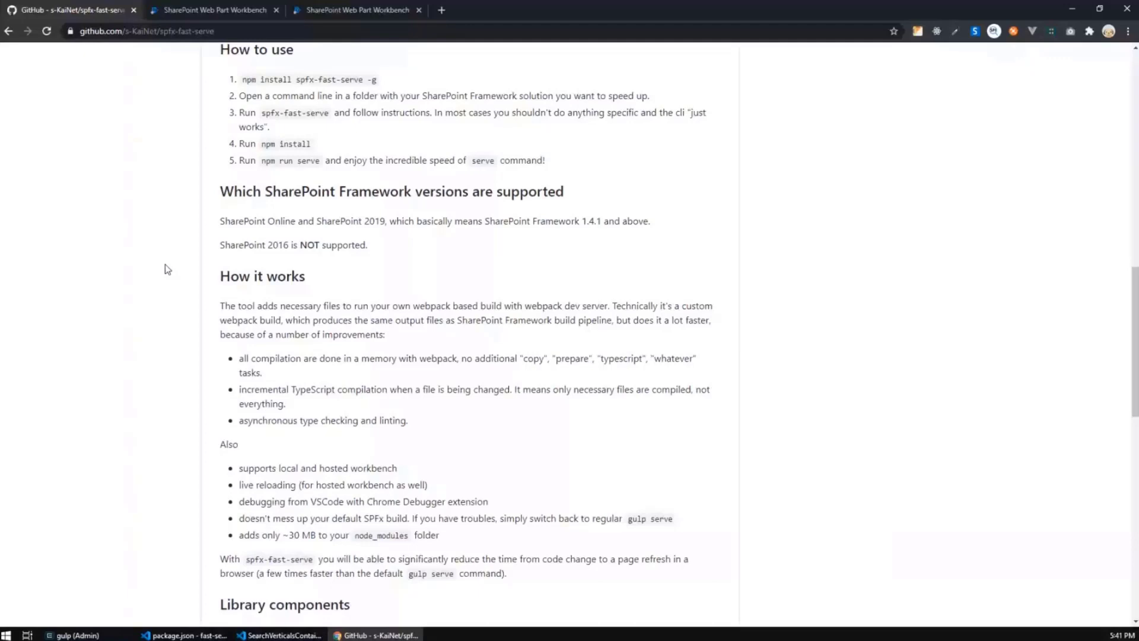
scroll(down, 3)
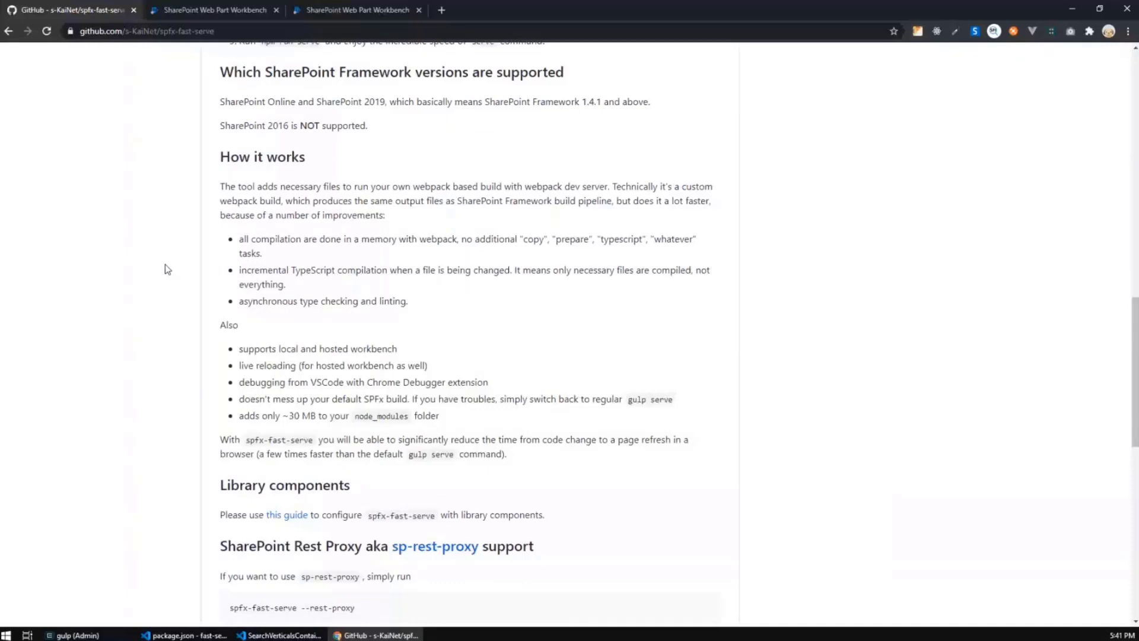
mouse_move(179, 260)
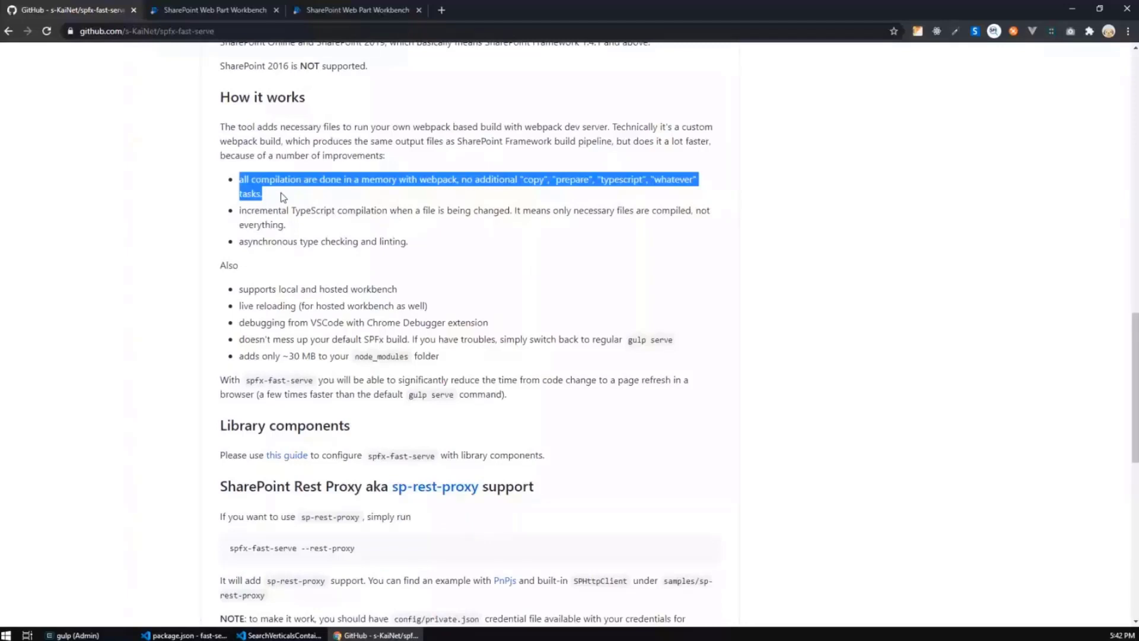
click(240, 216)
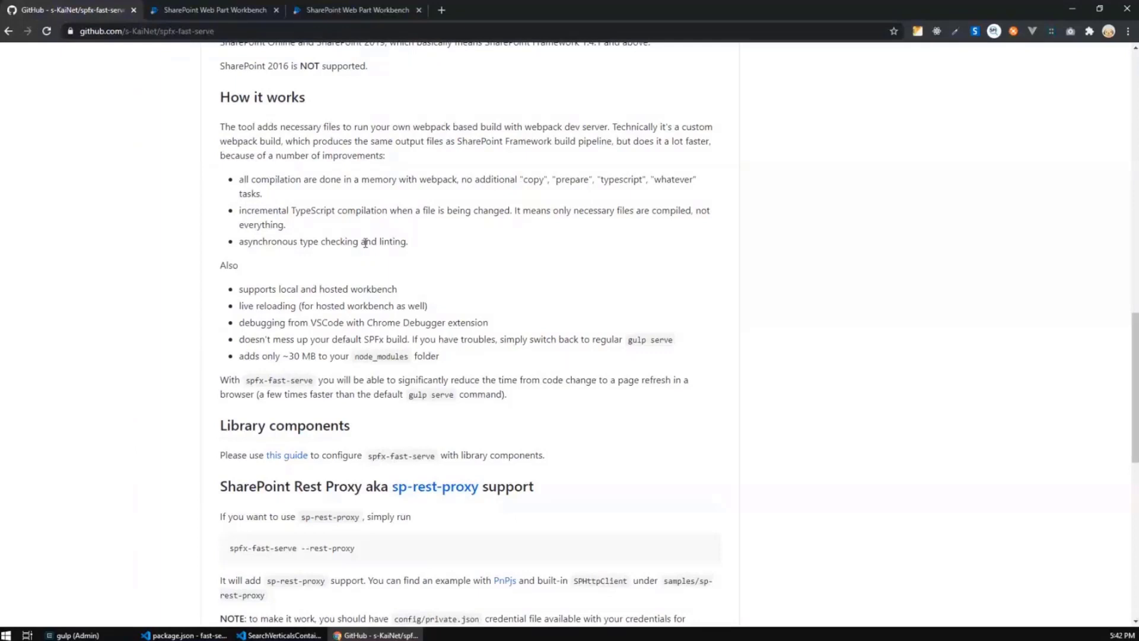
drag(346, 241, 407, 241)
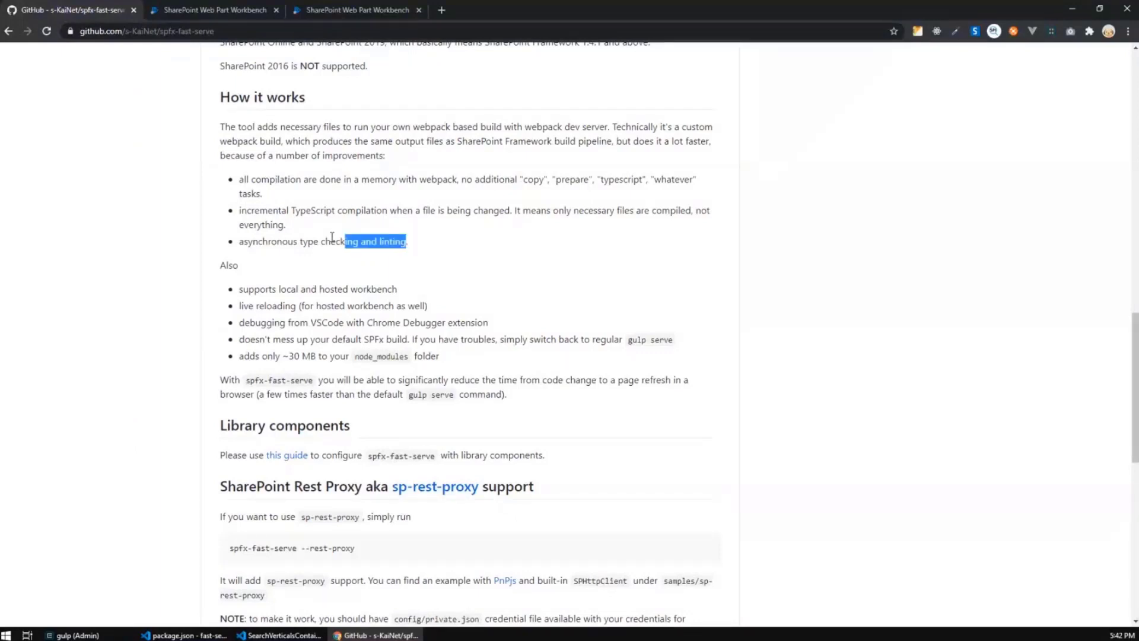
drag(345, 241, 238, 240)
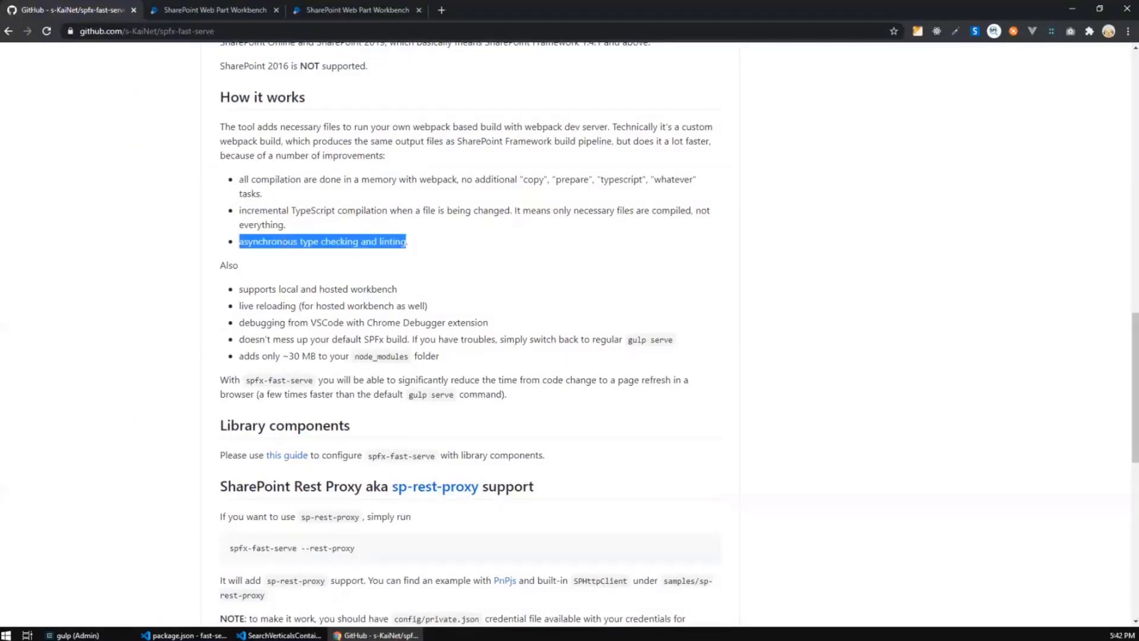